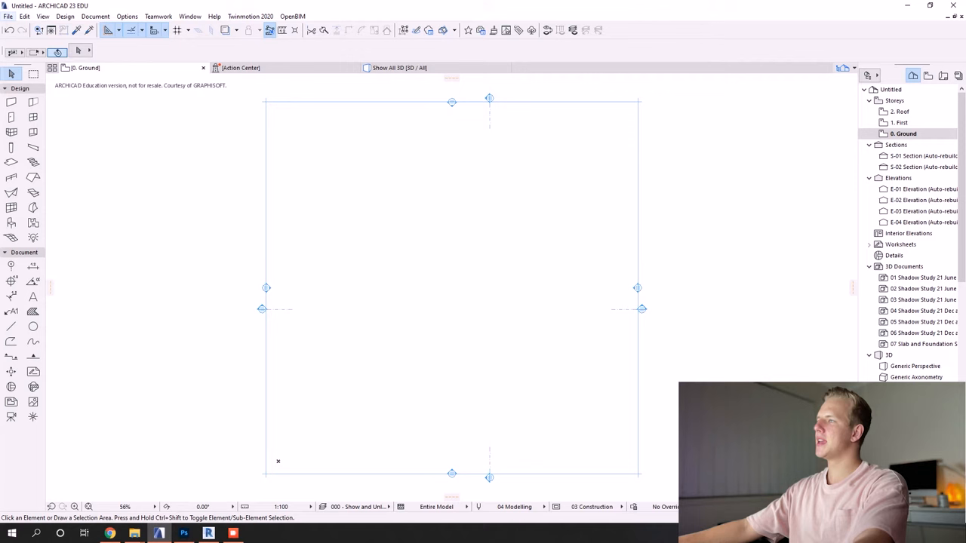
# Show the File menu with the external content options over the empty plan.
pyautogui.click(9, 15)
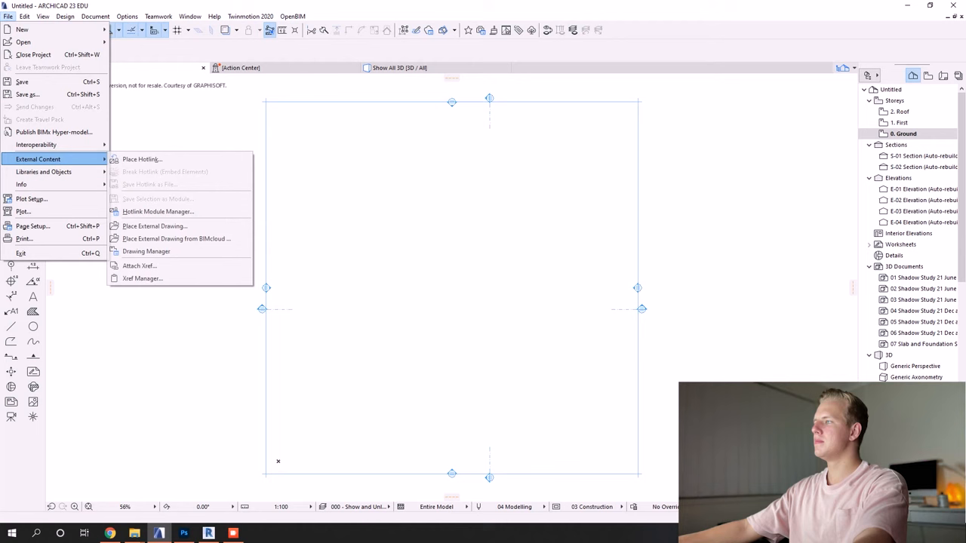
# Start Place External Drawing and choose the multi-page PDF, offering its six pages.
pyautogui.click(154, 226)
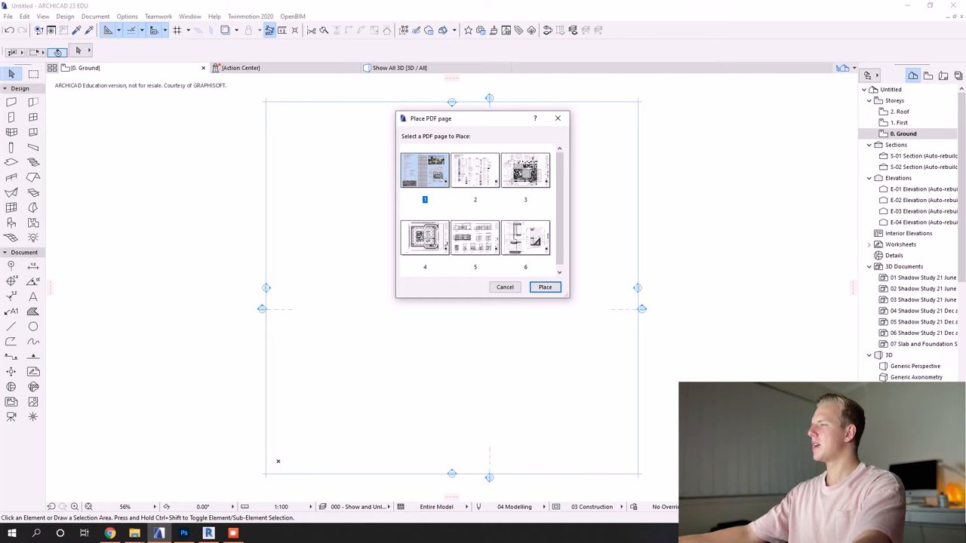
# Place page 1 of the PDF floor plan onto the ground-floor plan.
pyautogui.click(543, 287)
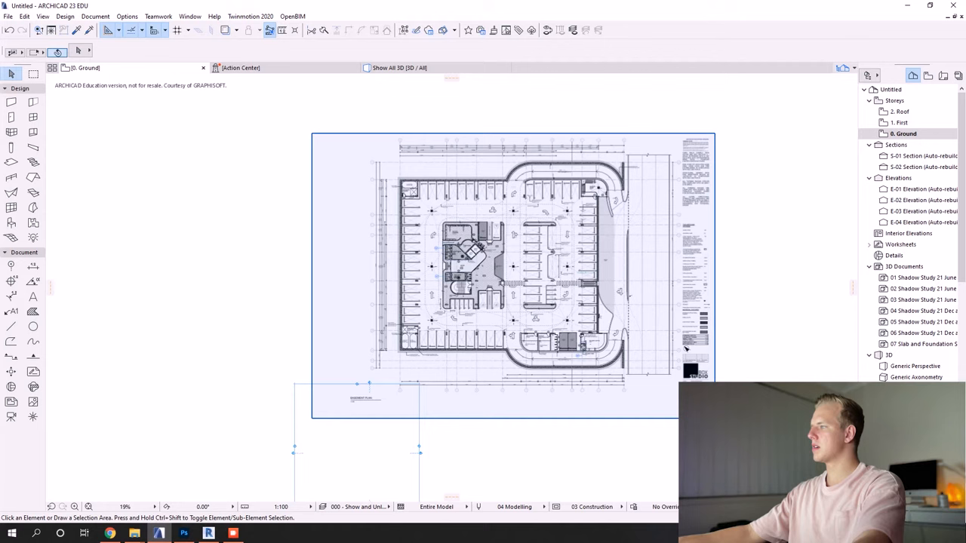
pyautogui.click(513, 275)
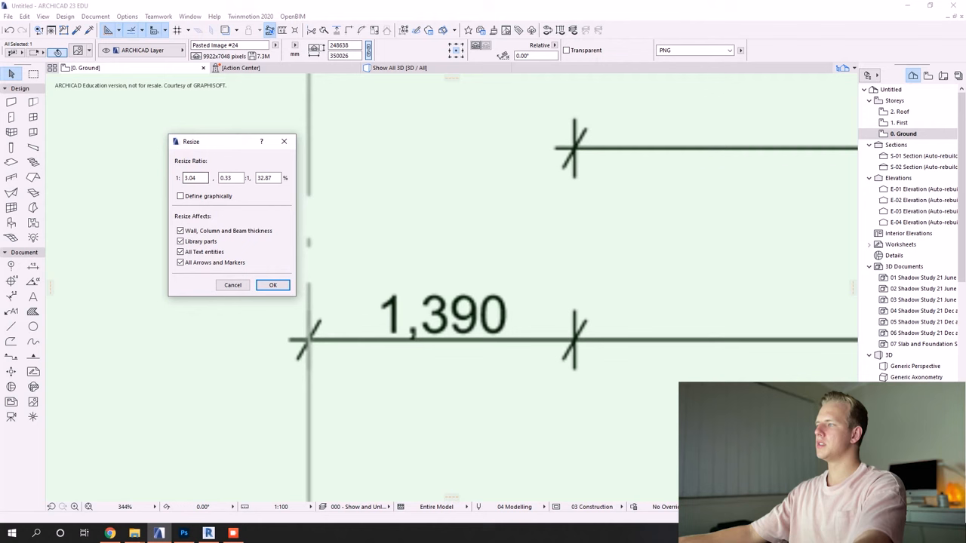
# Resize graphically, marking the 1,390 dimension's span as the first reference length.
pyautogui.click(181, 196)
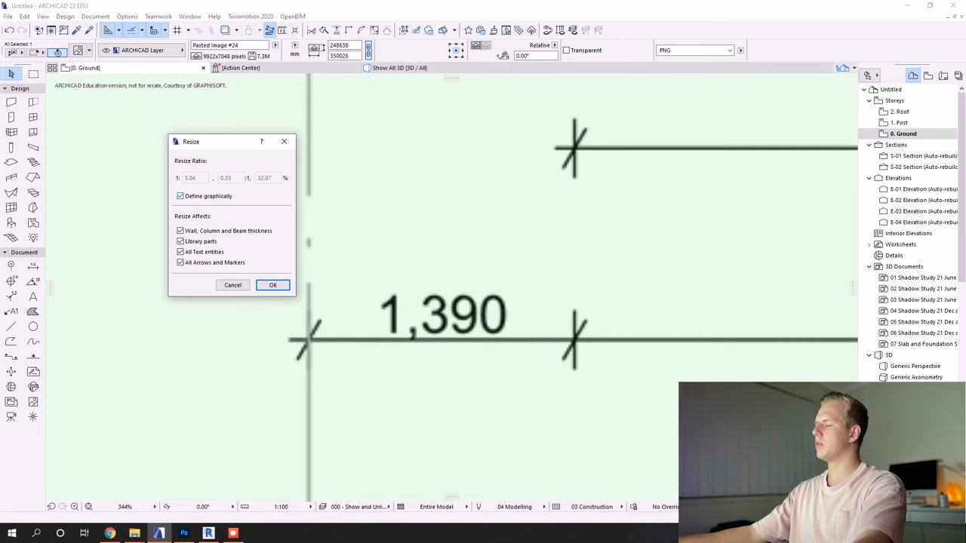
pyautogui.click(272, 283)
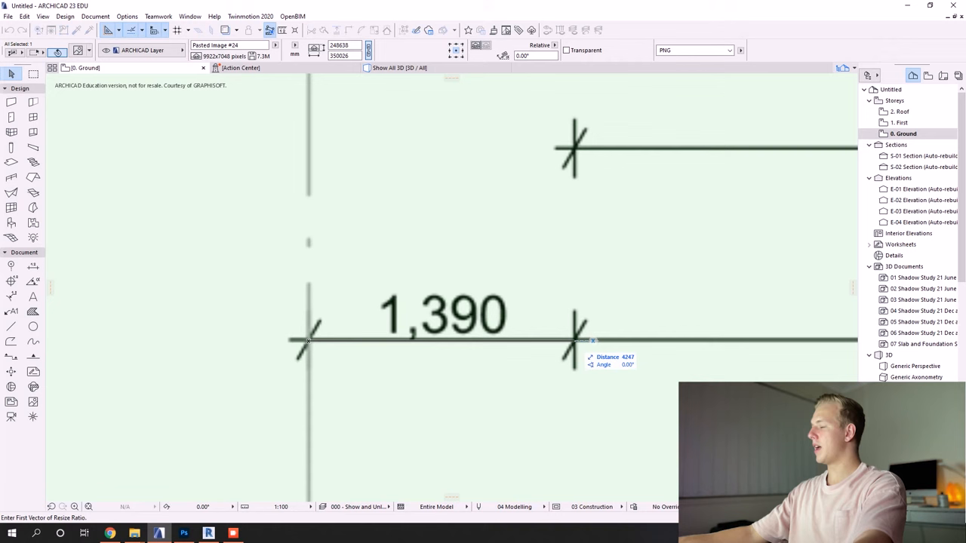
pyautogui.click(576, 335)
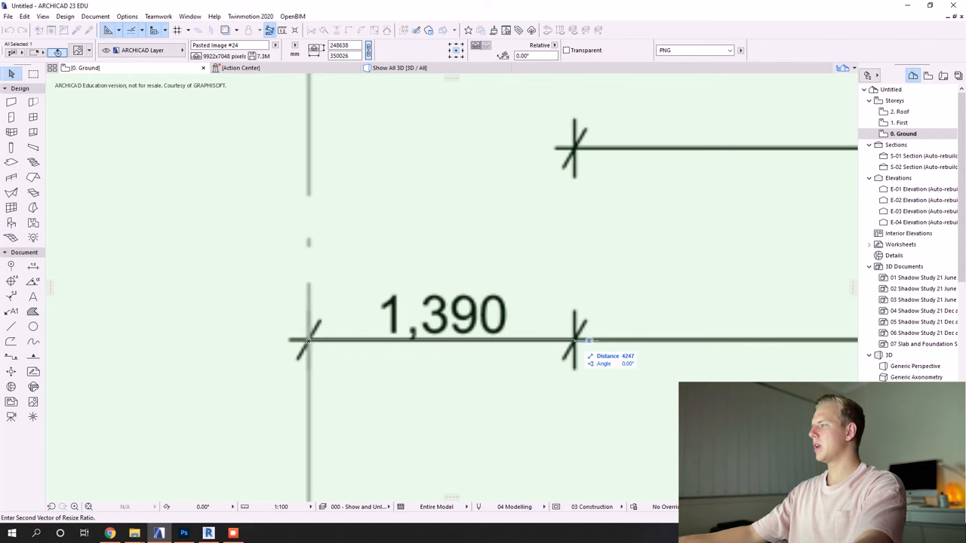